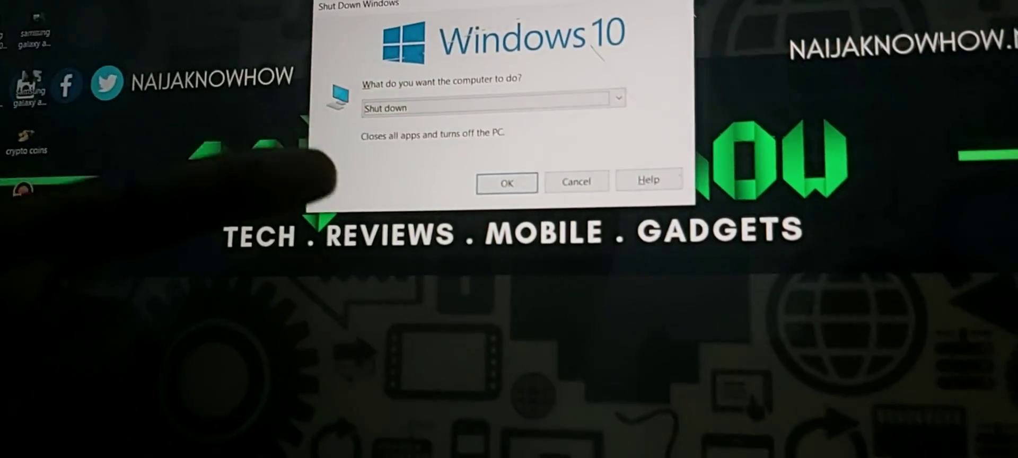
Confirm Shut down in the Shut Down Windows dialog to power off the laptop.
click(506, 182)
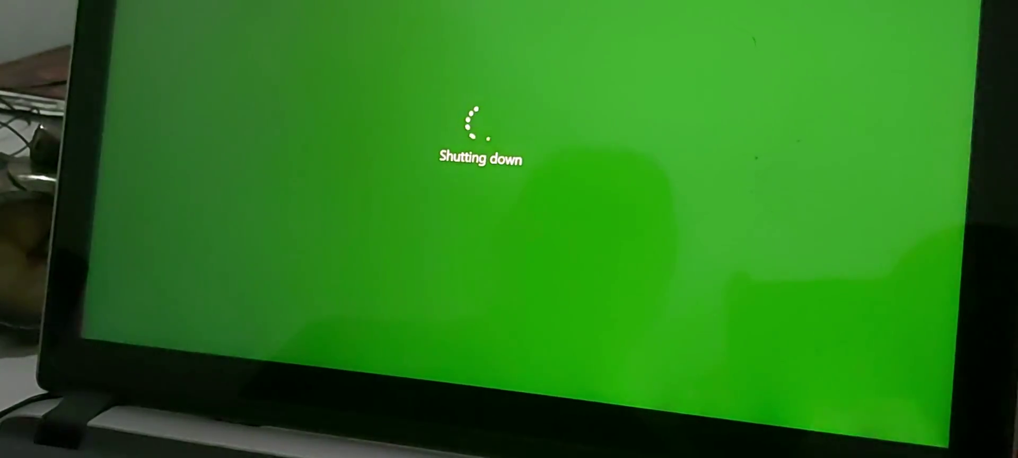